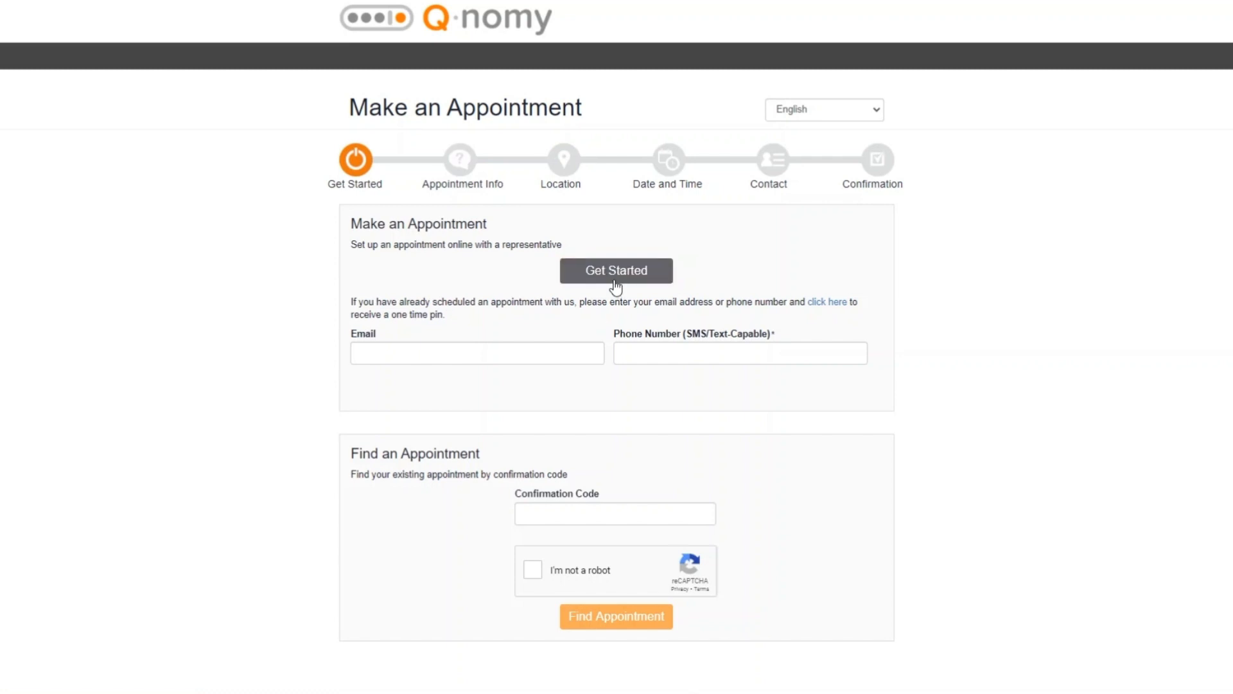
- Book a 7:30 PM slot on 21 September 2020 as a video call with autofilled contact details
{"action": "left_click", "coordinate": [616, 270]}
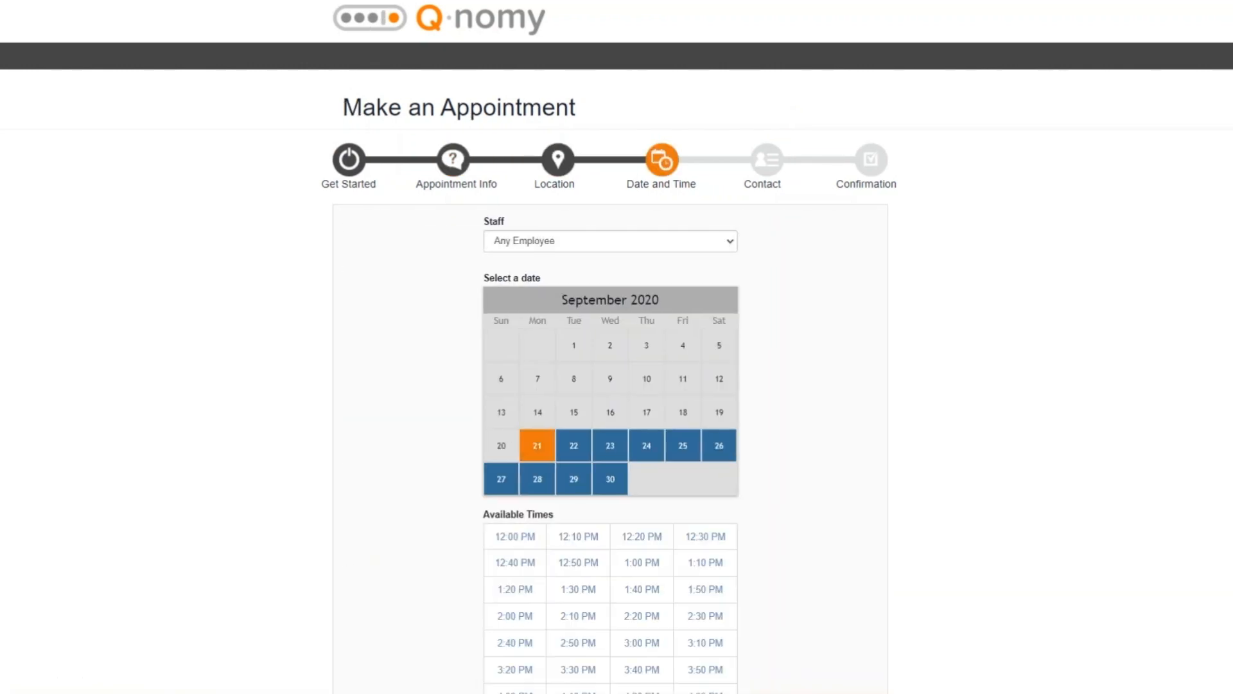
{"action": "scroll", "scroll_direction": "down", "scroll_amount": 3}
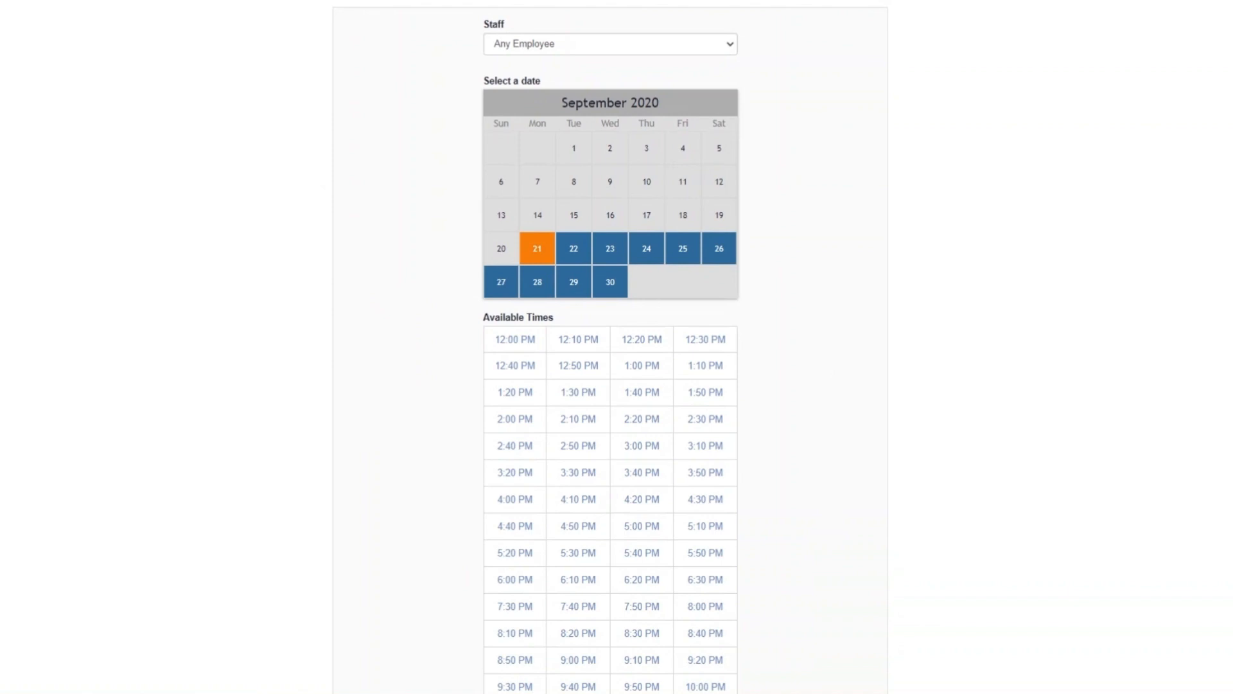
{"action": "left_click", "coordinate": [514, 471]}
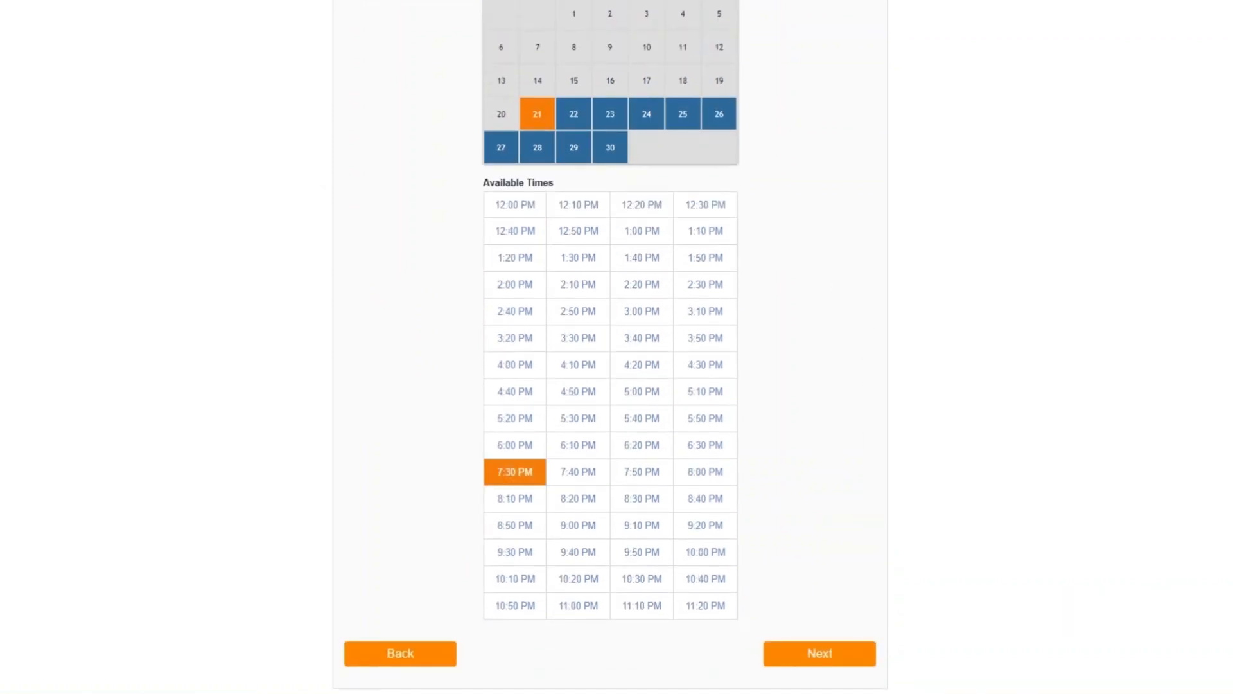
{"action": "left_click", "coordinate": [817, 653]}
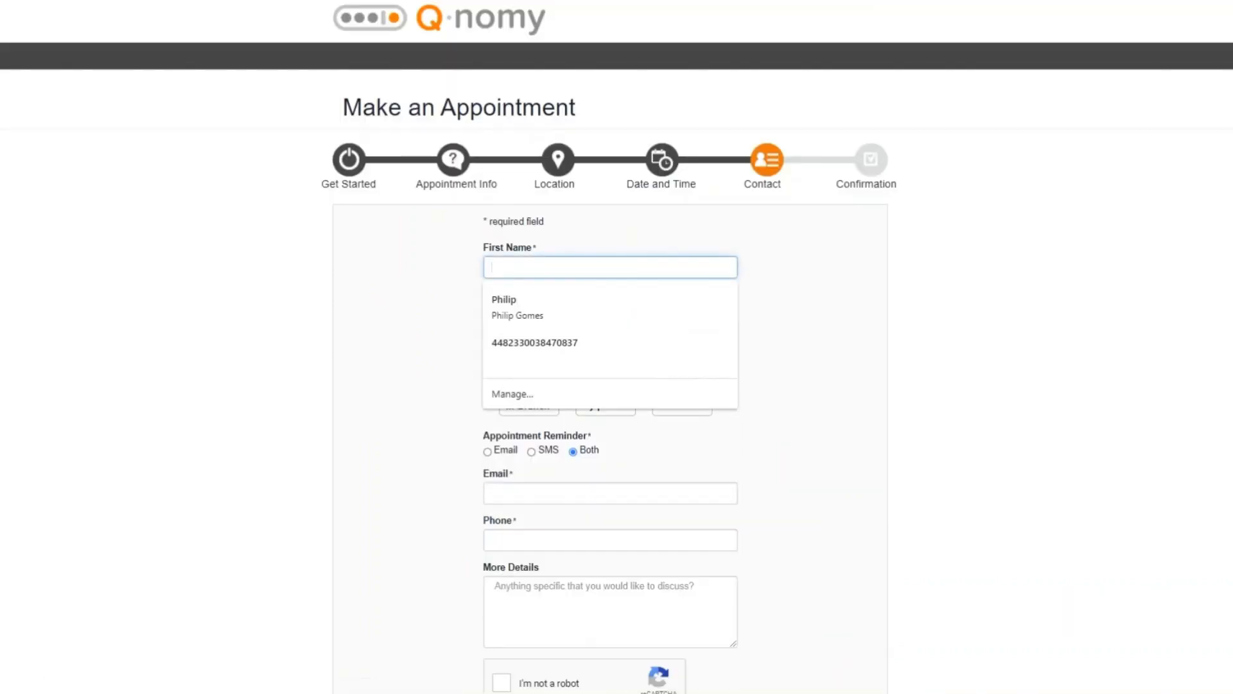
{"action": "left_click", "coordinate": [517, 314]}
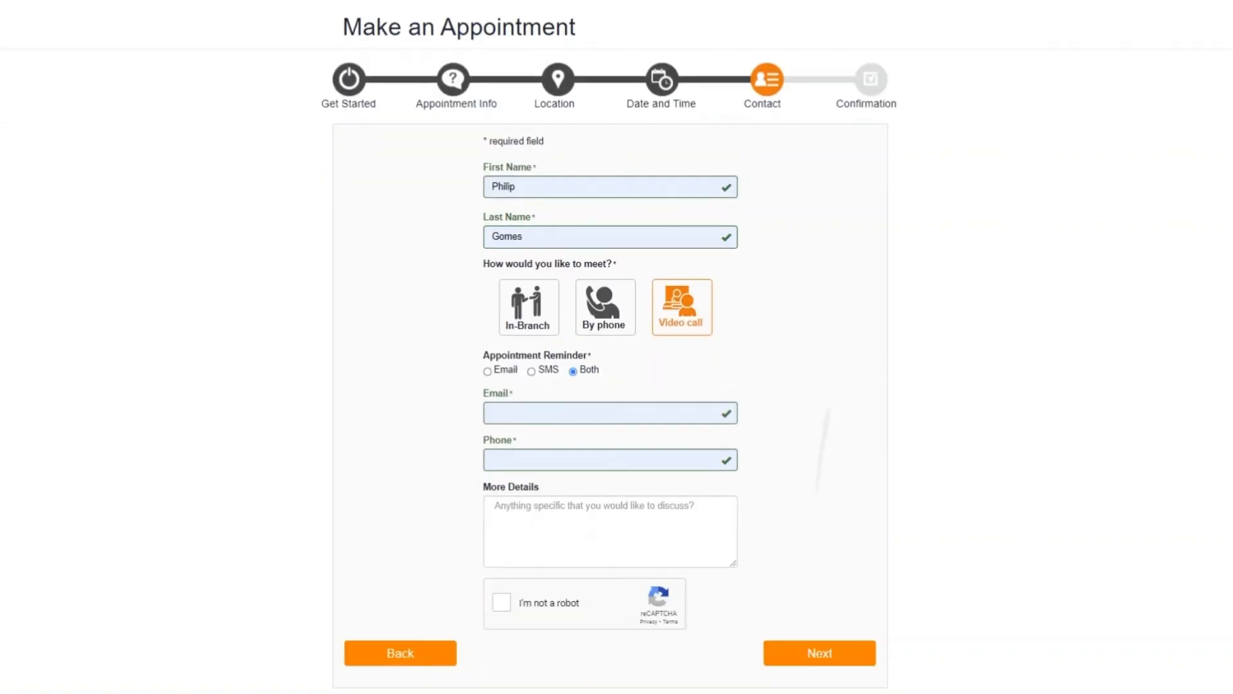
{"action": "left_click", "coordinate": [501, 602]}
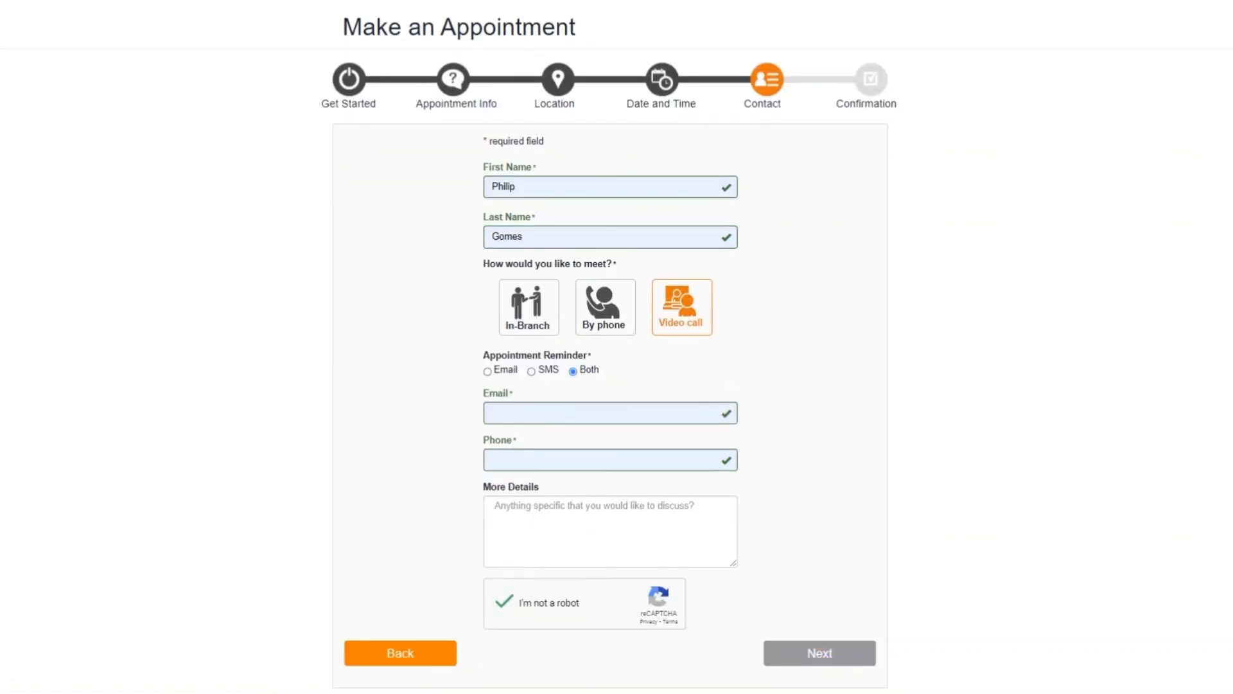
{"action": "left_click", "coordinate": [819, 653]}
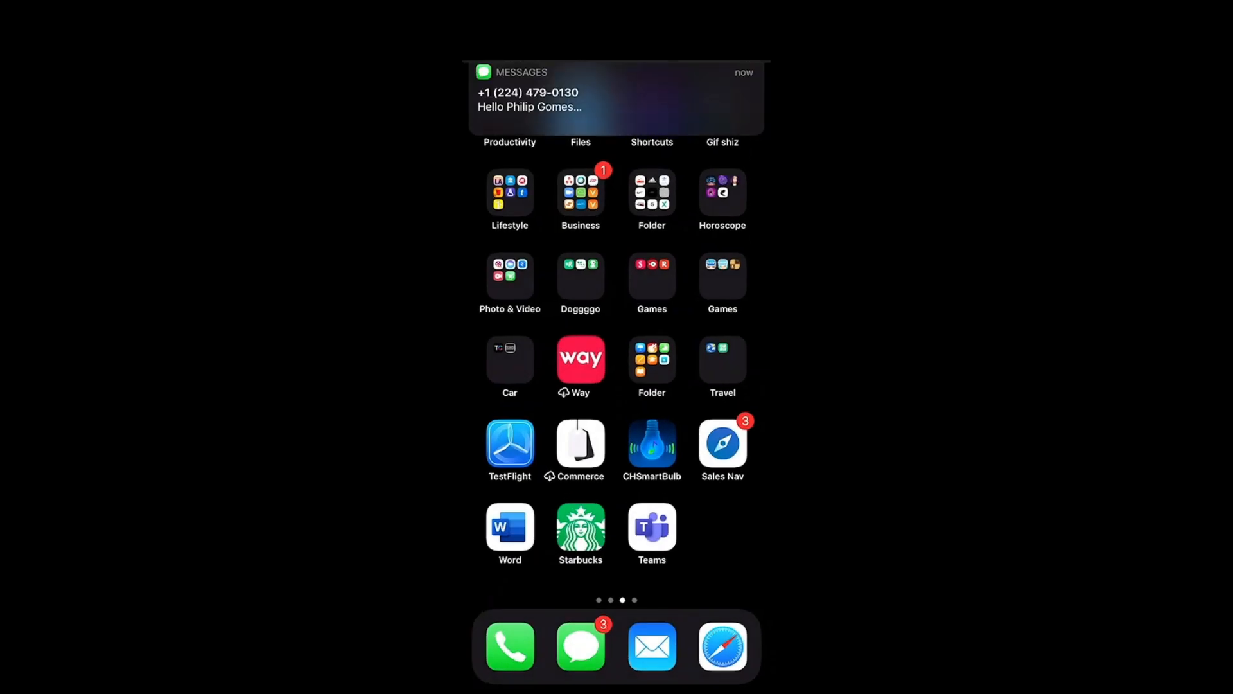
- Read the appointment texts with the video-call reminder and Teams download link
{"action": "left_click", "coordinate": [616, 91]}
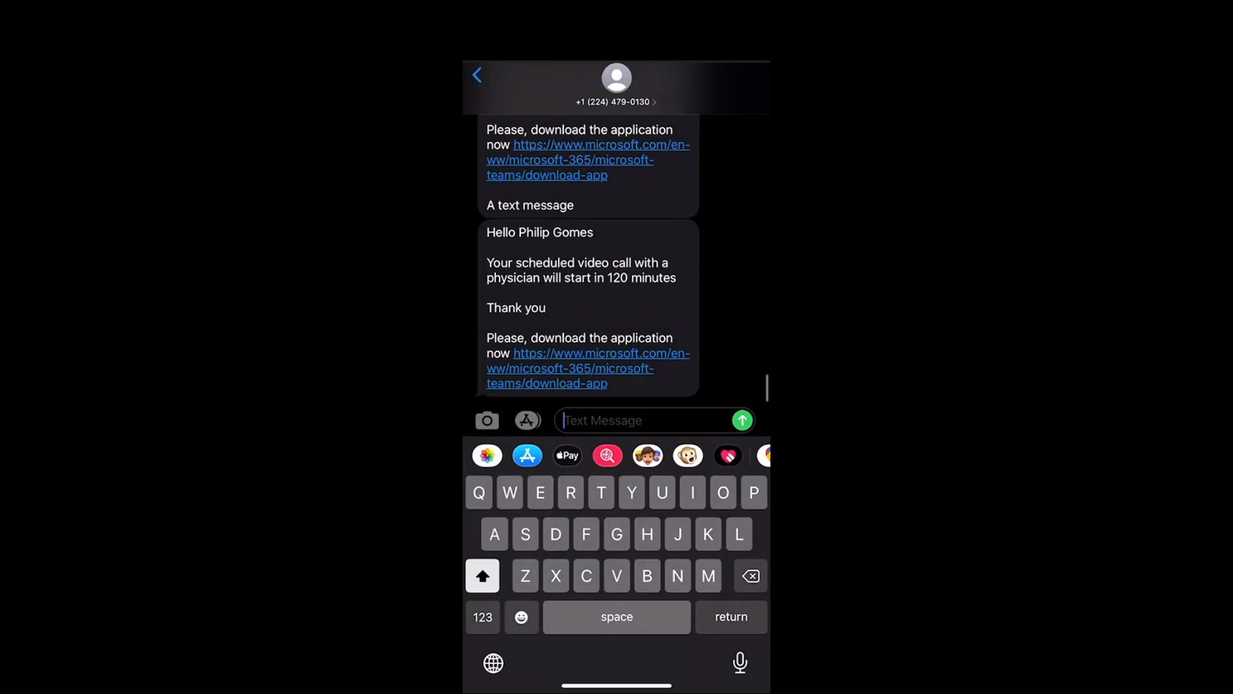
{"action": "scroll", "scroll_direction": "down", "scroll_amount": 3}
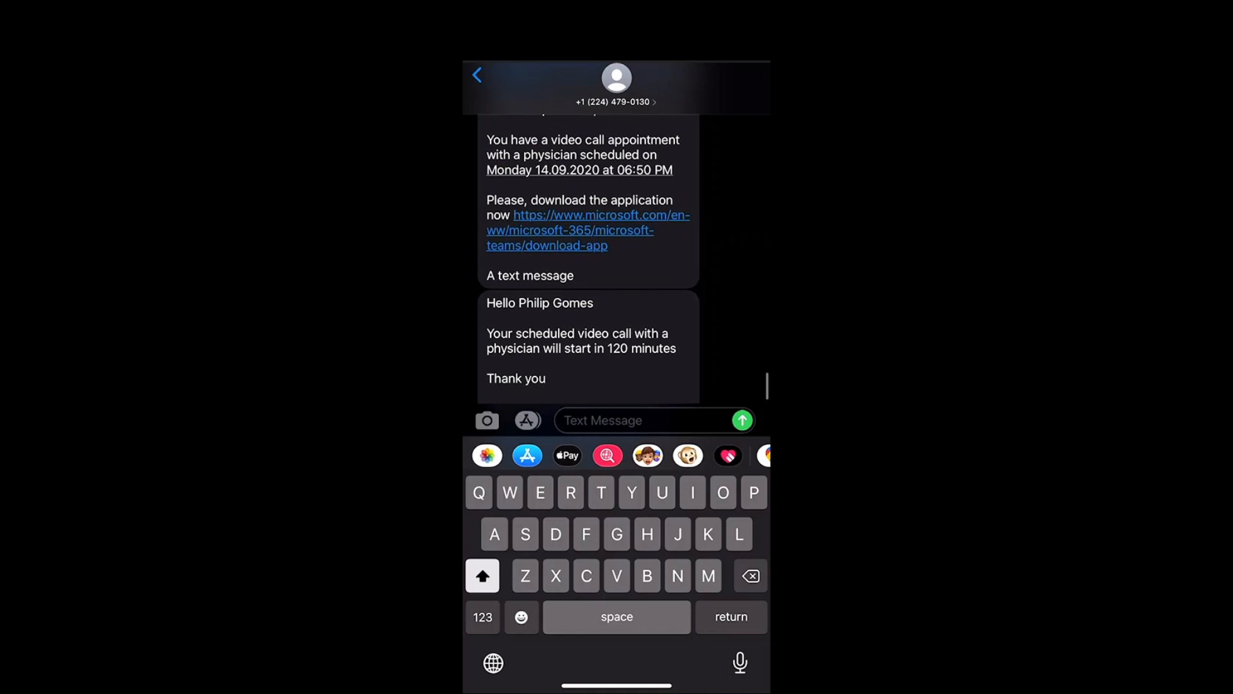
{"action": "scroll", "scroll_direction": "down", "scroll_amount": 3}
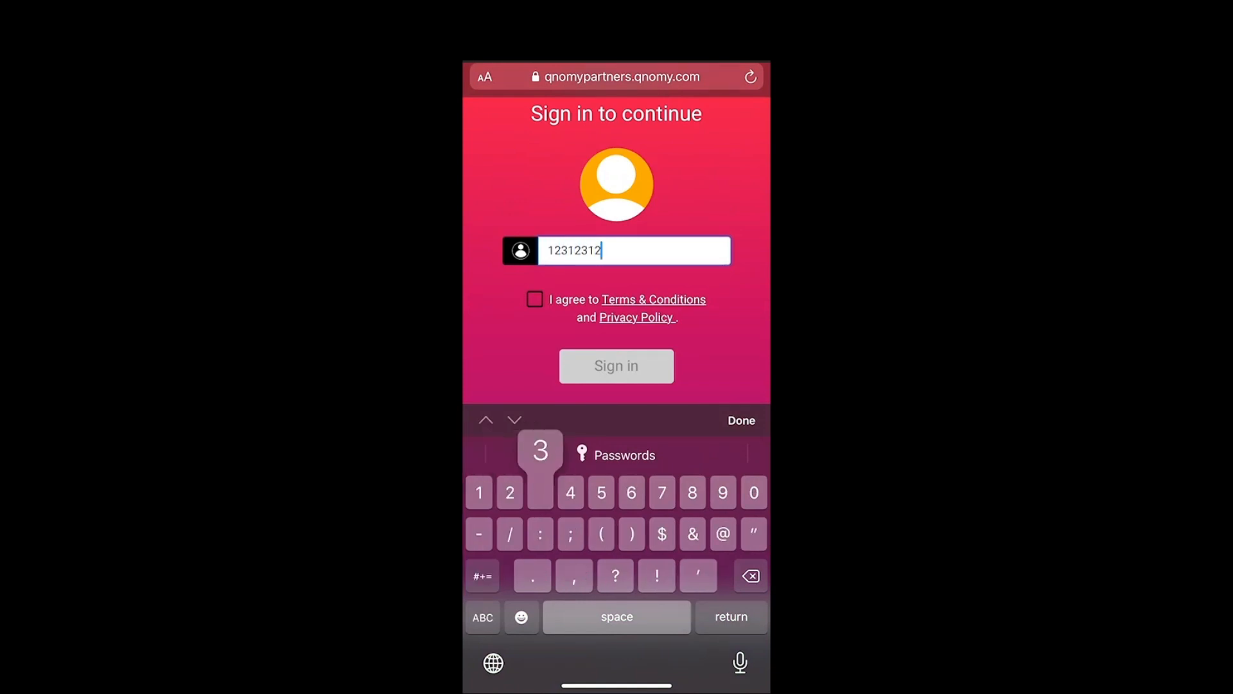
{"action": "left_click", "coordinate": [616, 366]}
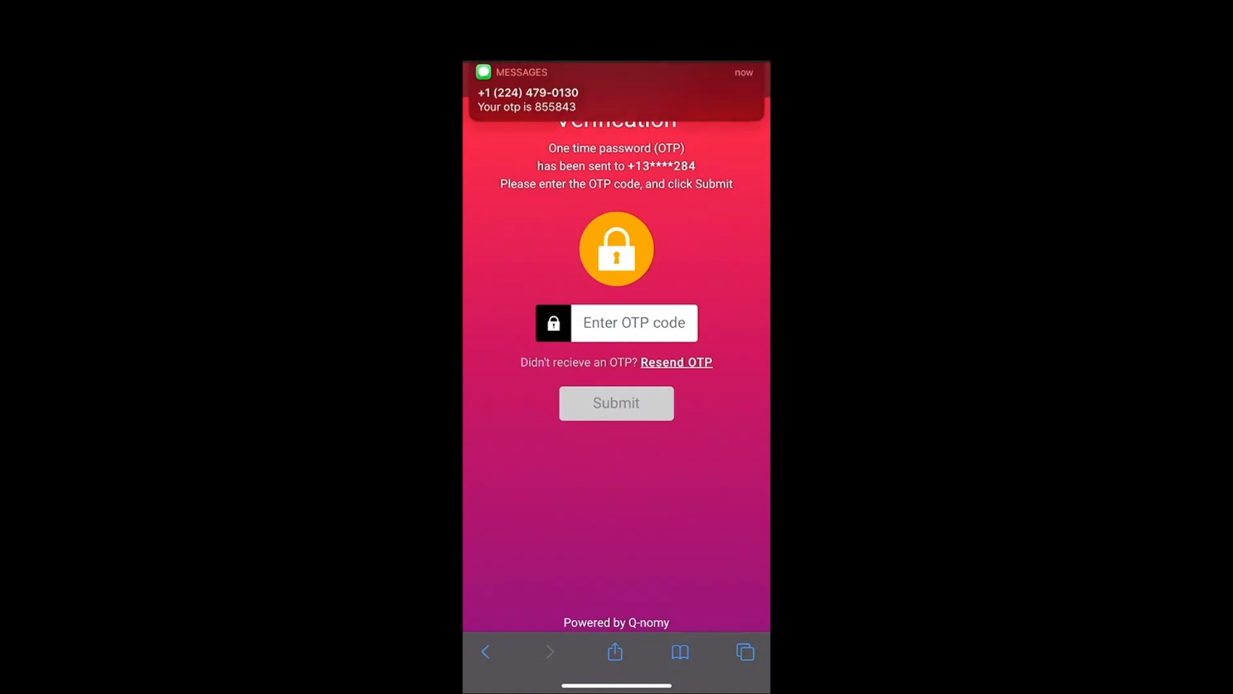
{"action": "left_click", "coordinate": [633, 322]}
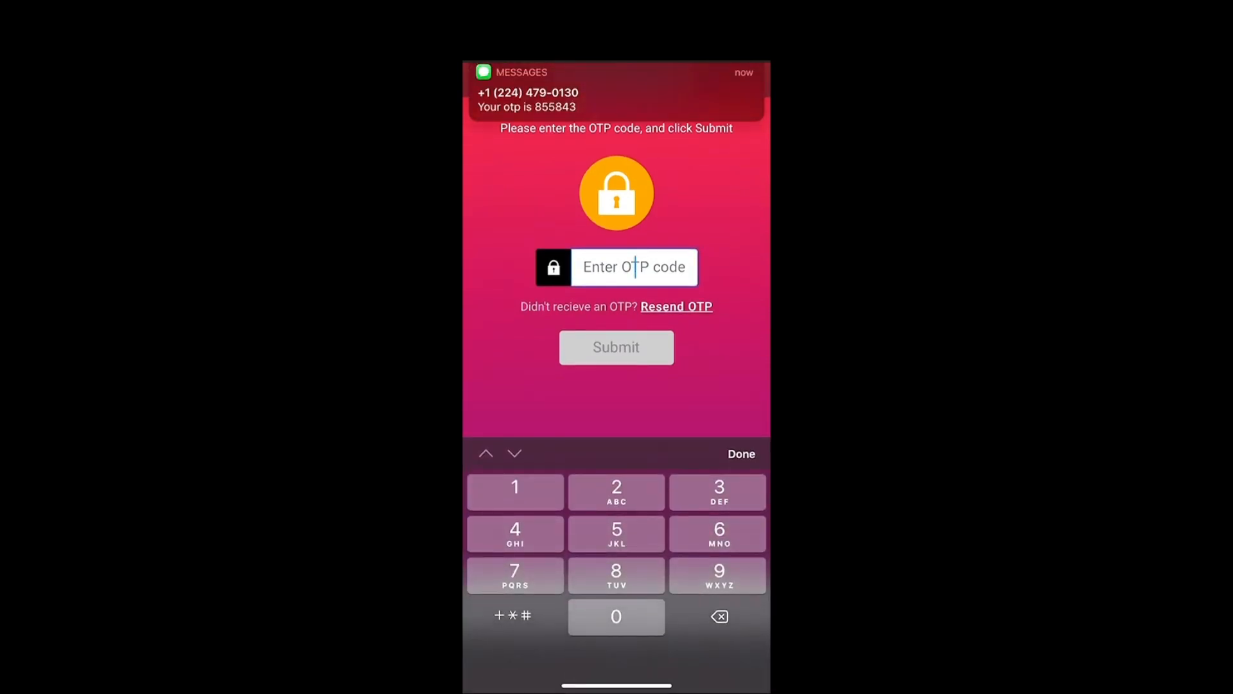
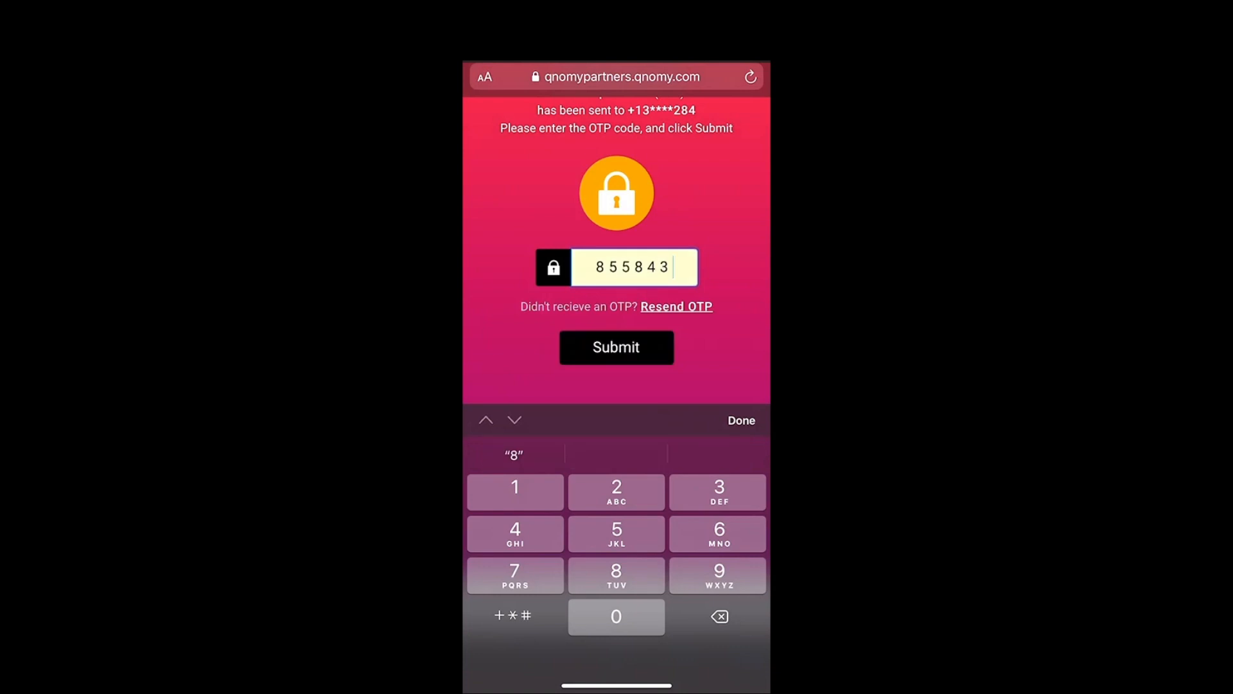
{"action": "left_click", "coordinate": [616, 348]}
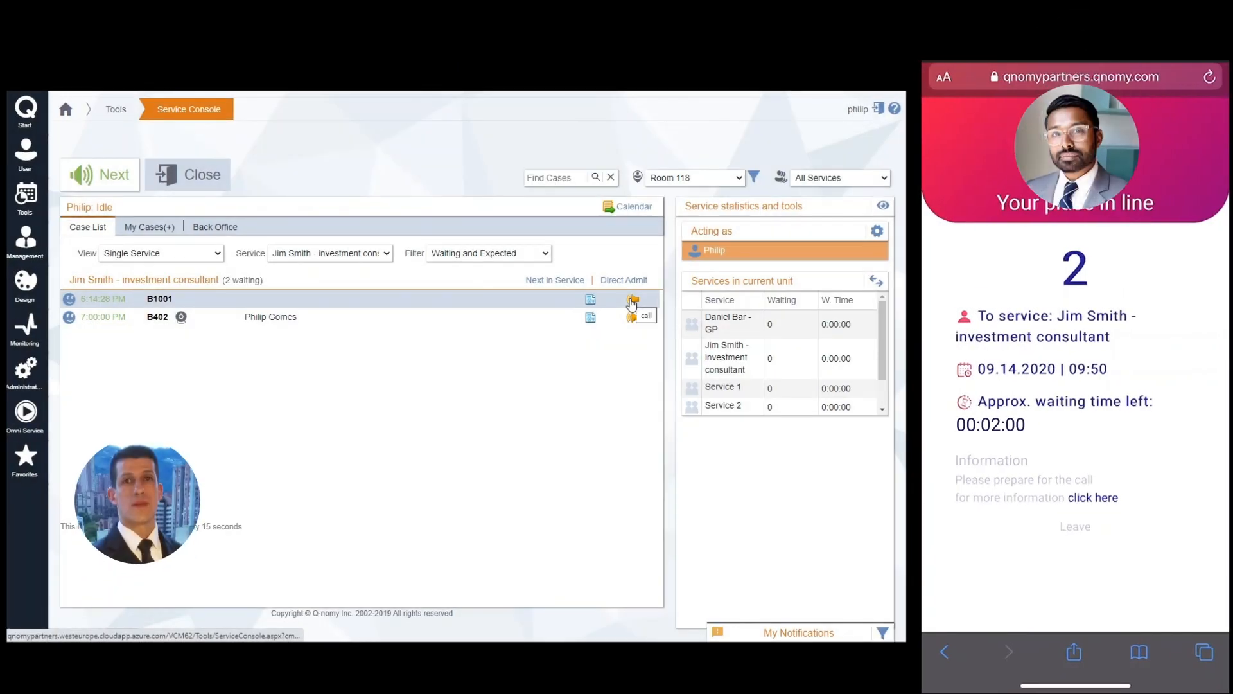
- Serve case B1001 and complete its wrap-up in the Service Console
{"action": "left_click", "coordinate": [633, 303]}
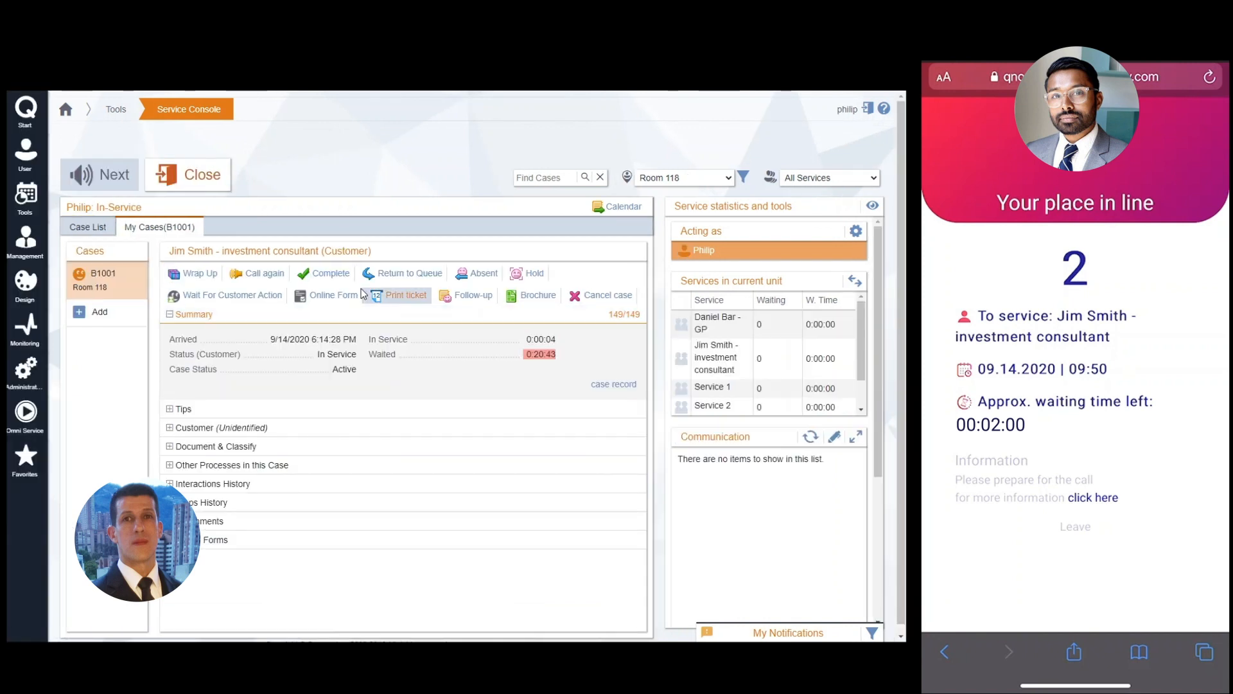
{"action": "left_click", "coordinate": [330, 273]}
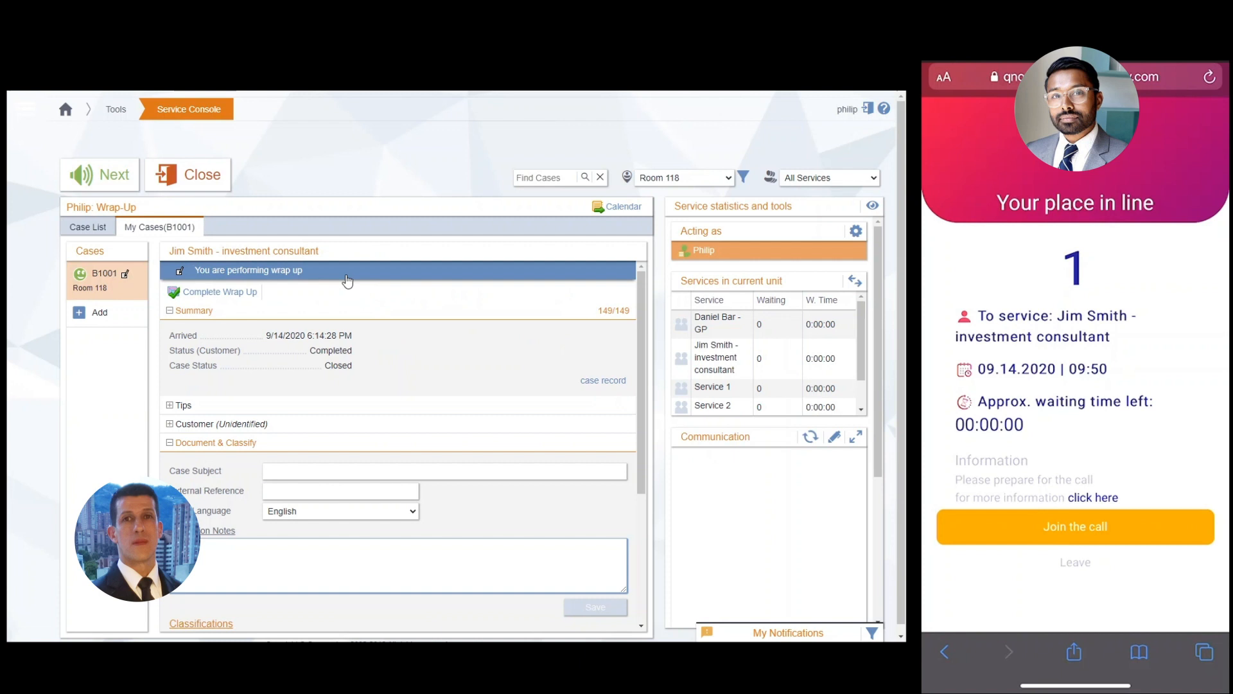
{"action": "left_click", "coordinate": [219, 291]}
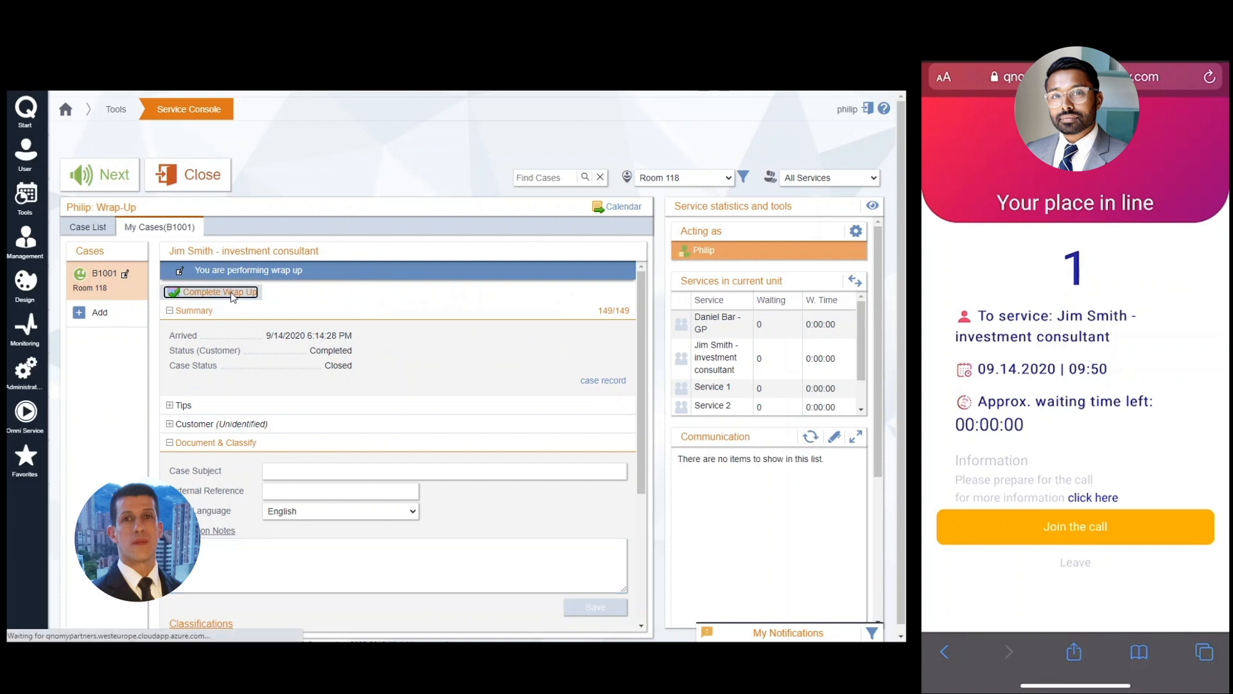
{"action": "left_click", "coordinate": [217, 292]}
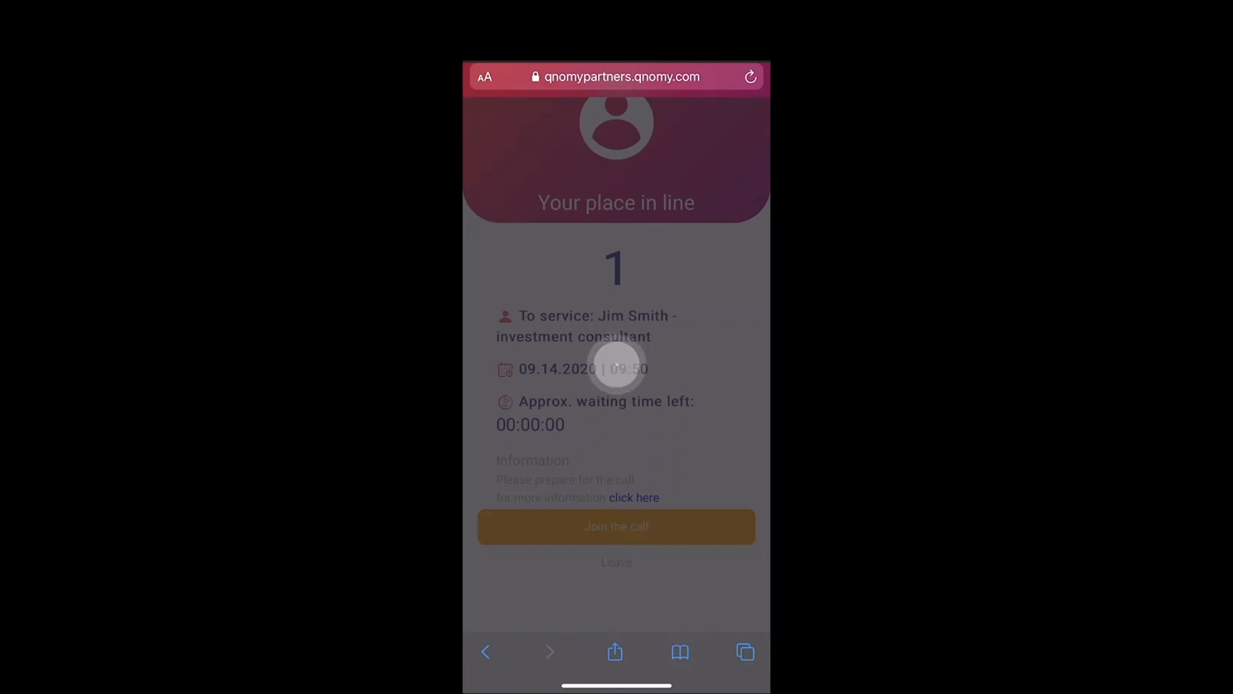
- Join the Teams meeting as guest 'Phili' from the virtual lobby
{"action": "left_click", "coordinate": [616, 526]}
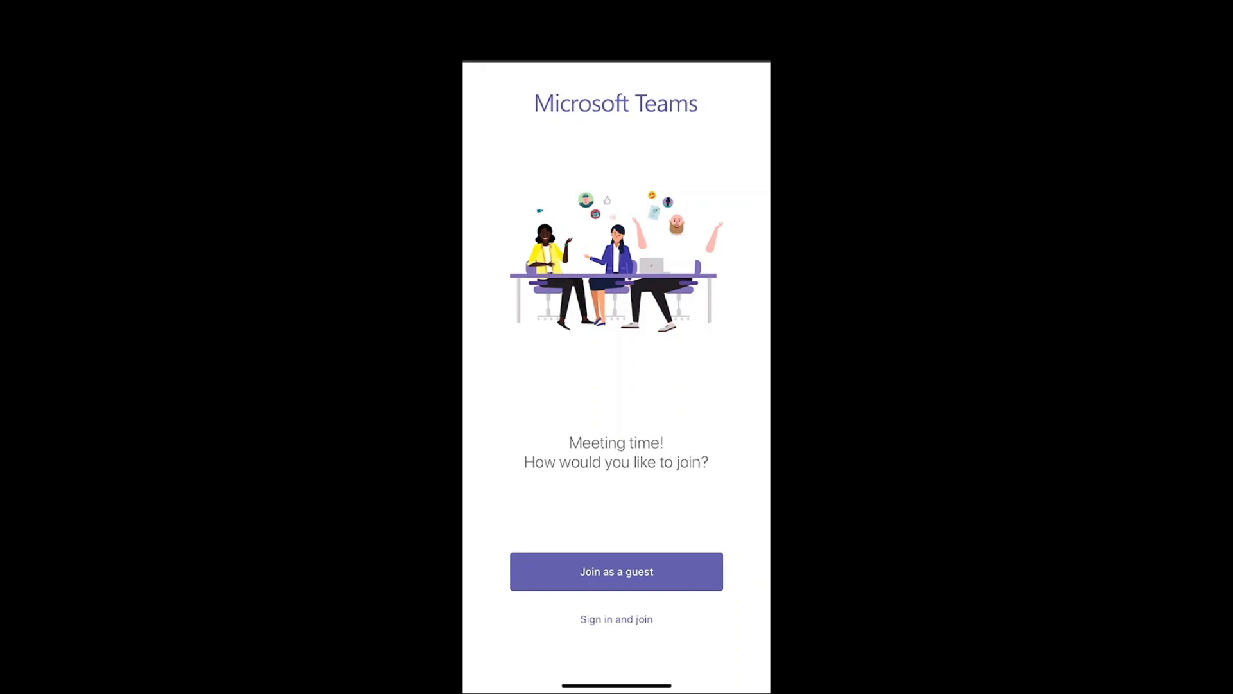
{"action": "left_click", "coordinate": [616, 570]}
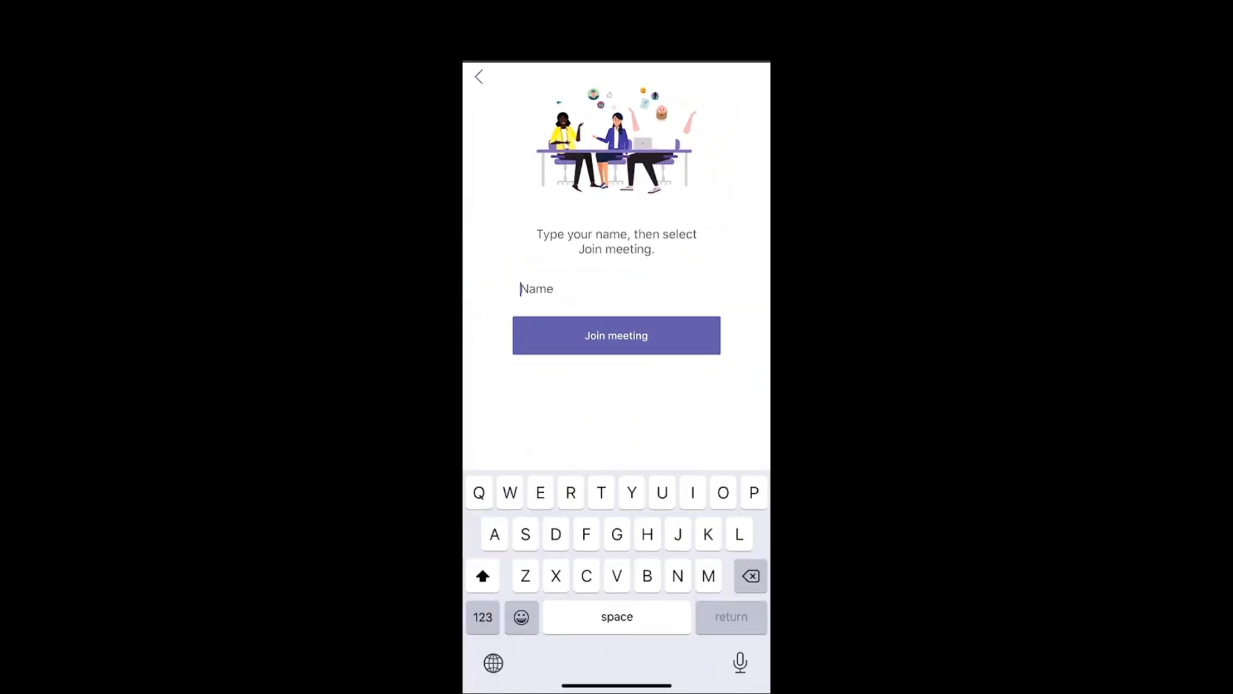
{"action": "type", "text": "Phili"}
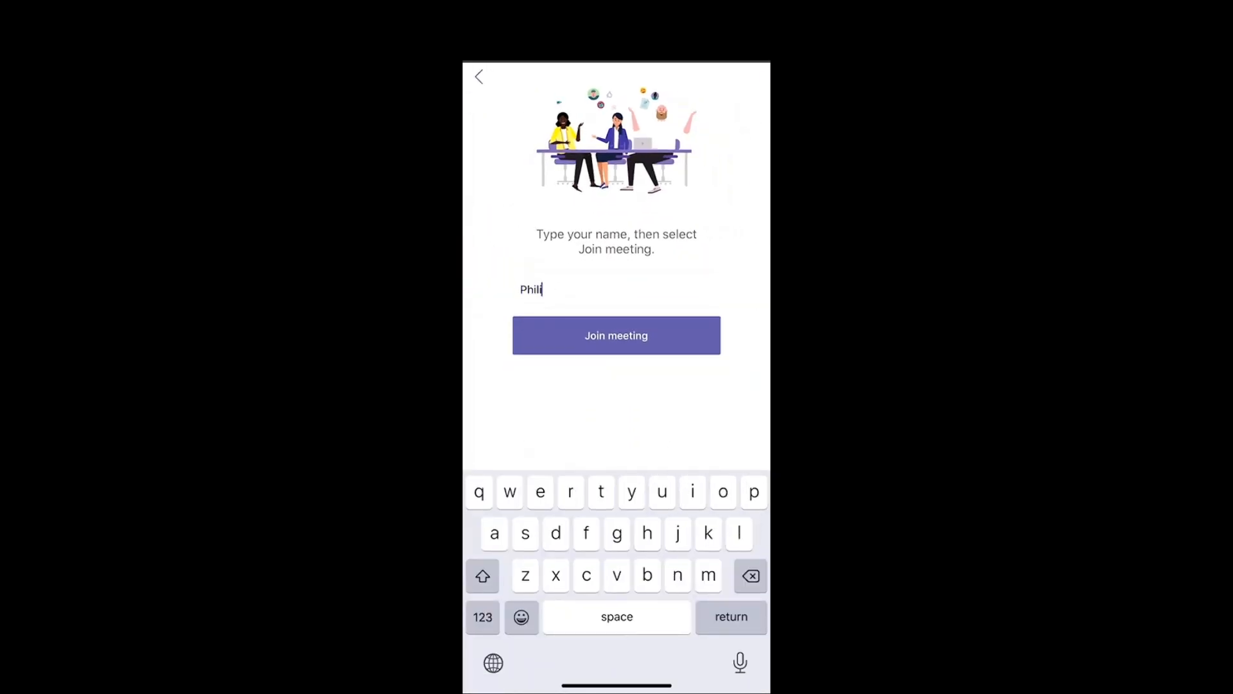
{"action": "left_click", "coordinate": [616, 335]}
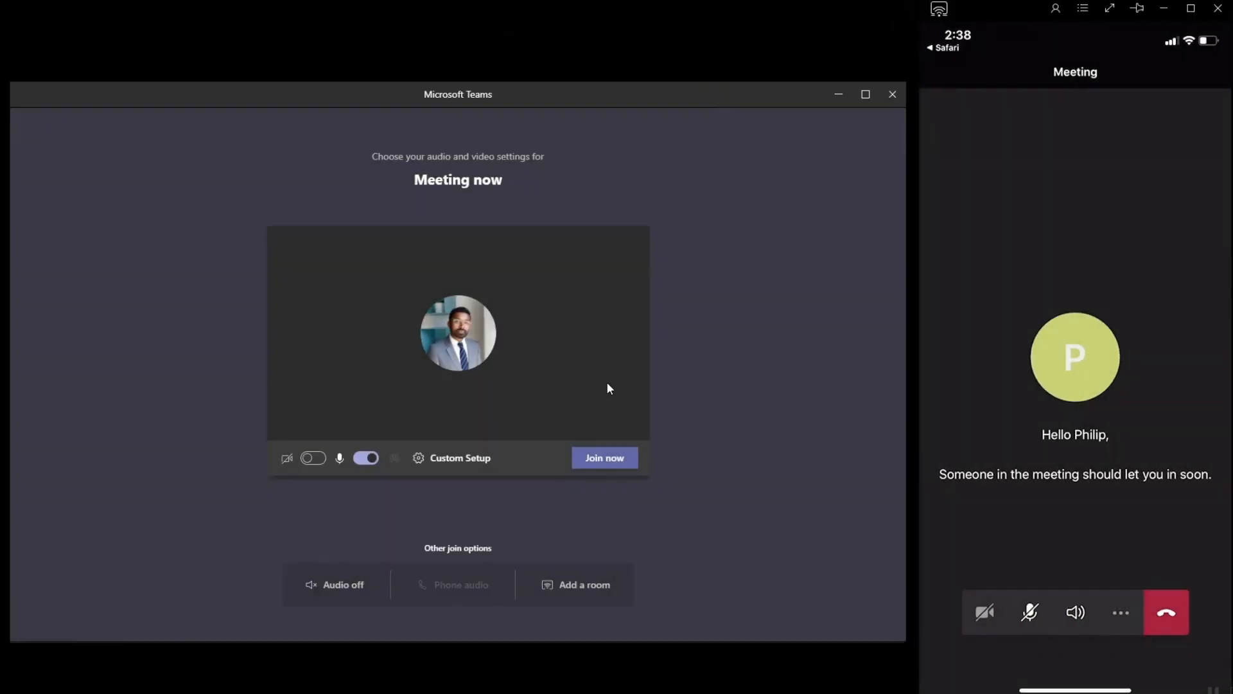
- Join the meeting as consultant and admit Philip from the lobby
{"action": "left_click", "coordinate": [604, 457]}
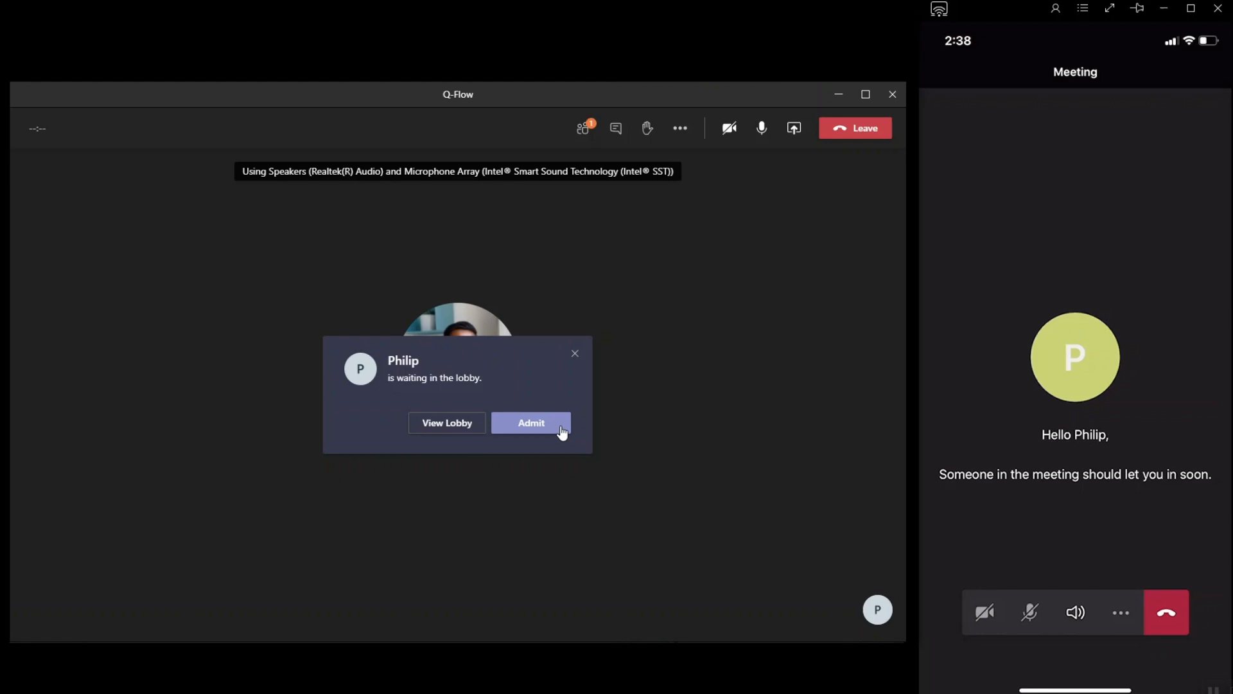
{"action": "left_click", "coordinate": [531, 422]}
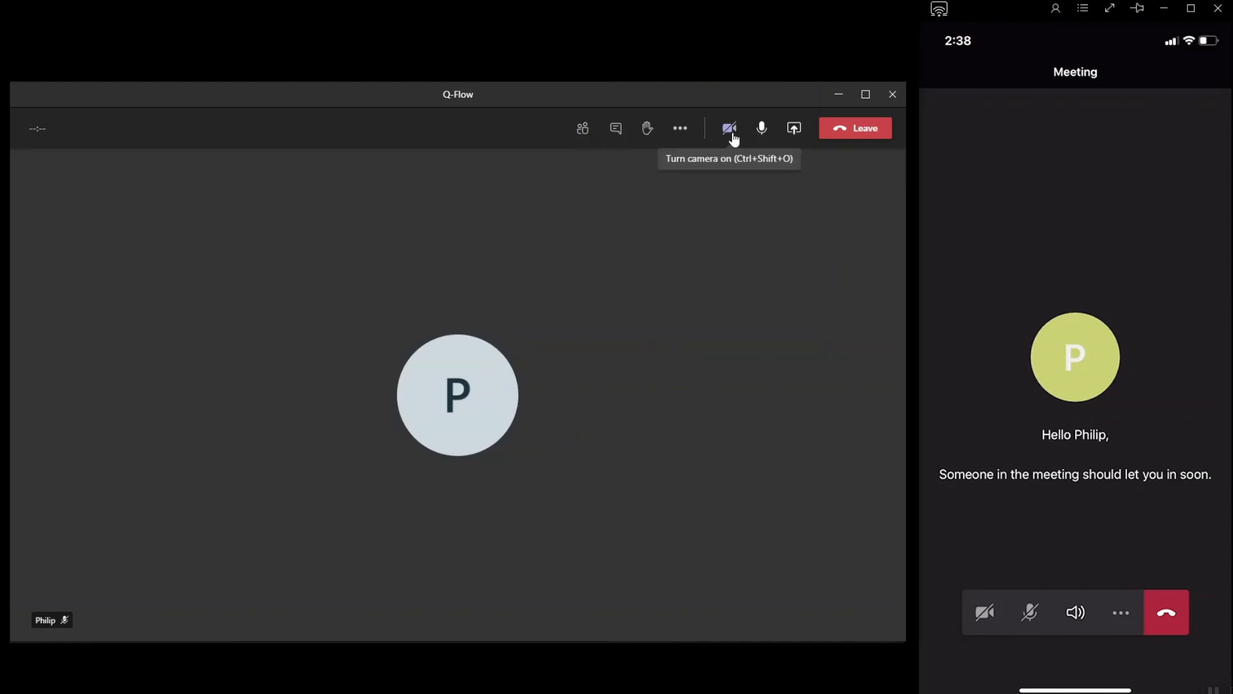